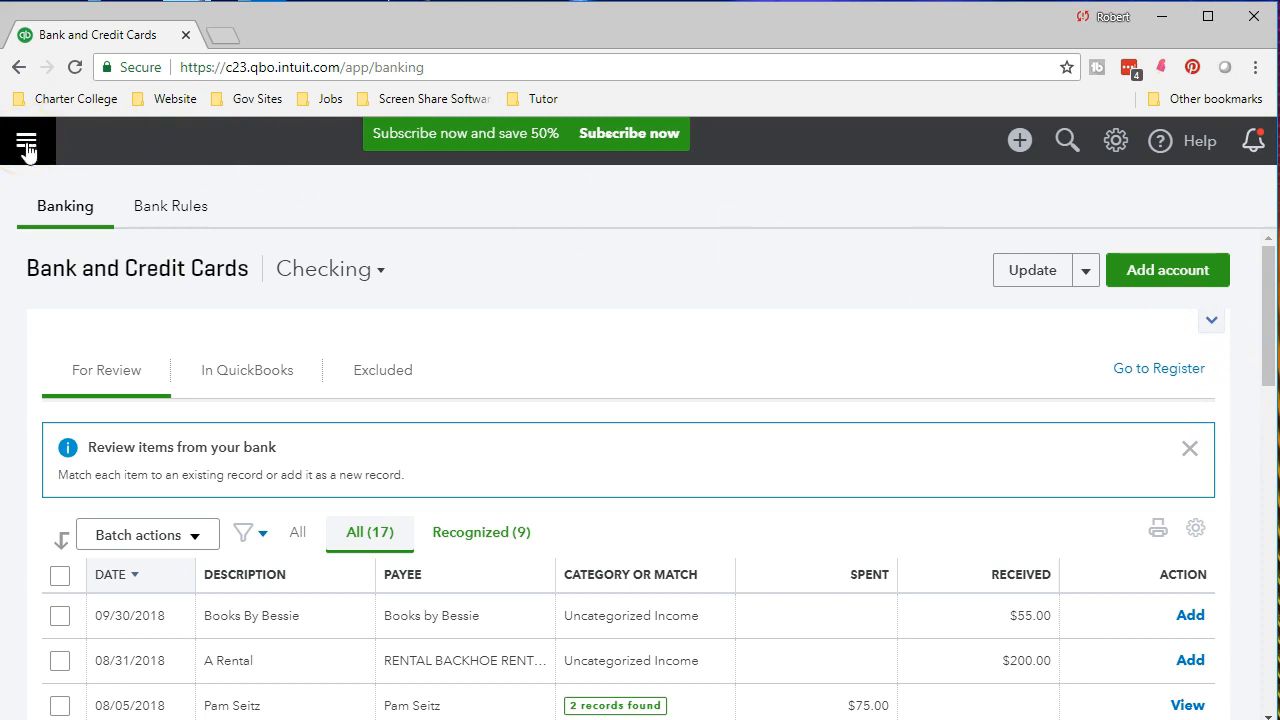
Scroll down the Number Rule form to reach the remaining rule fields
scroll(down, 3)
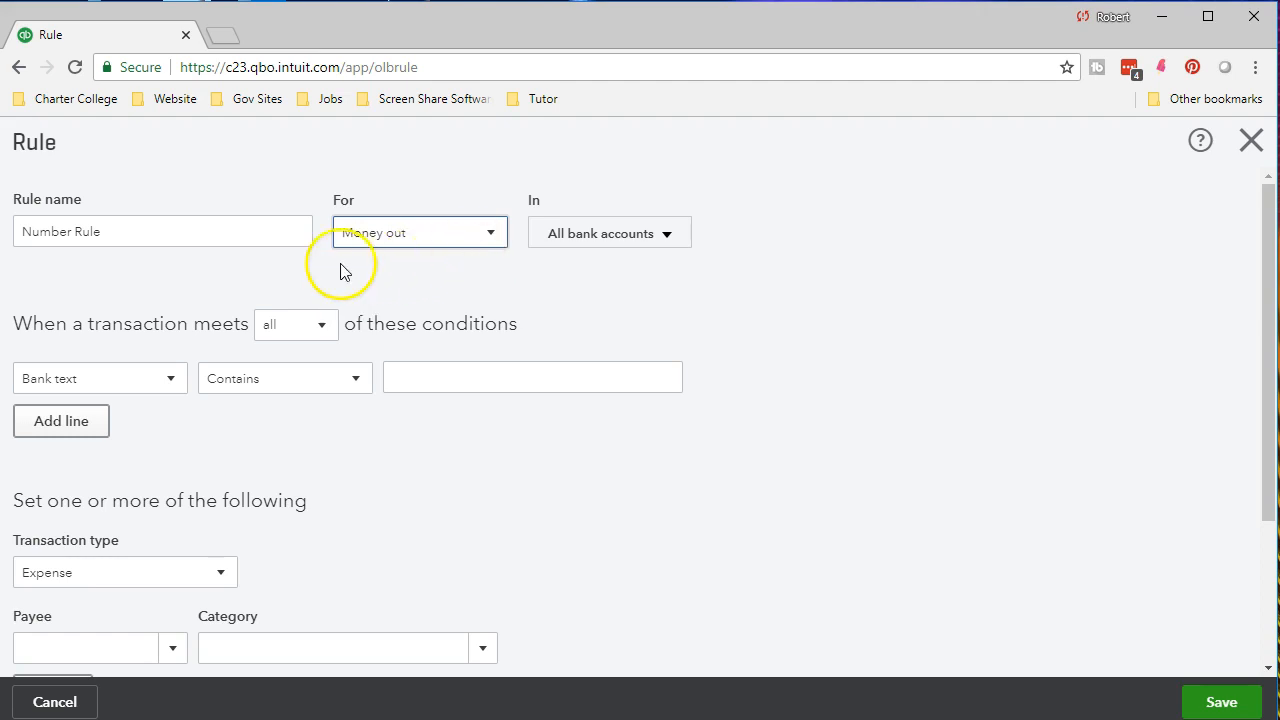
mouse_move(240, 400)
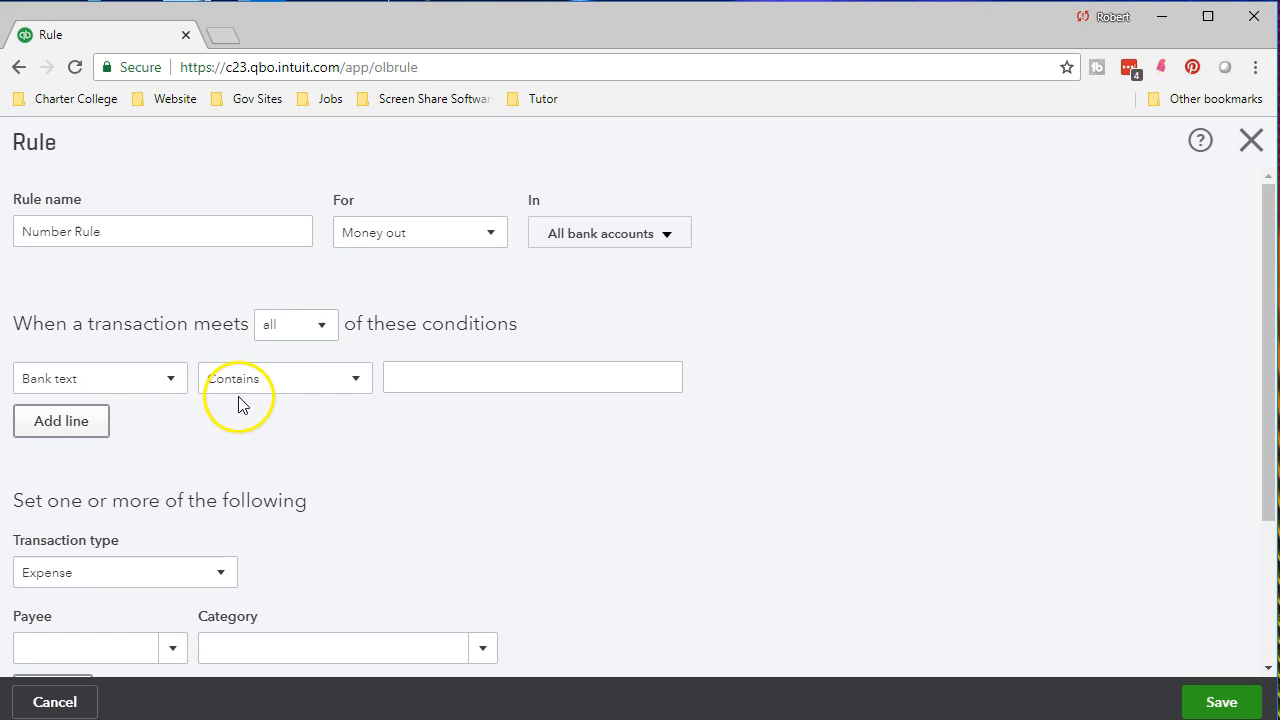
click(212, 360)
text(4234)
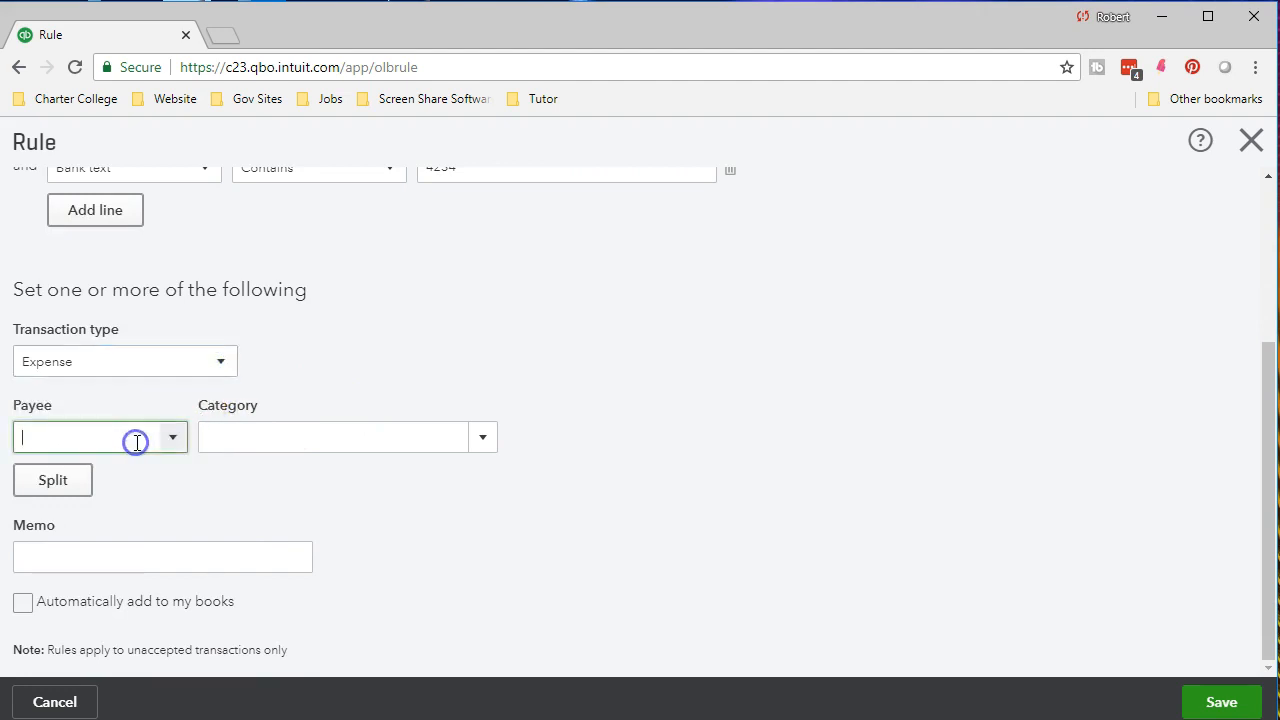
Return to the Checking account's bank transactions awaiting review
click(56, 700)
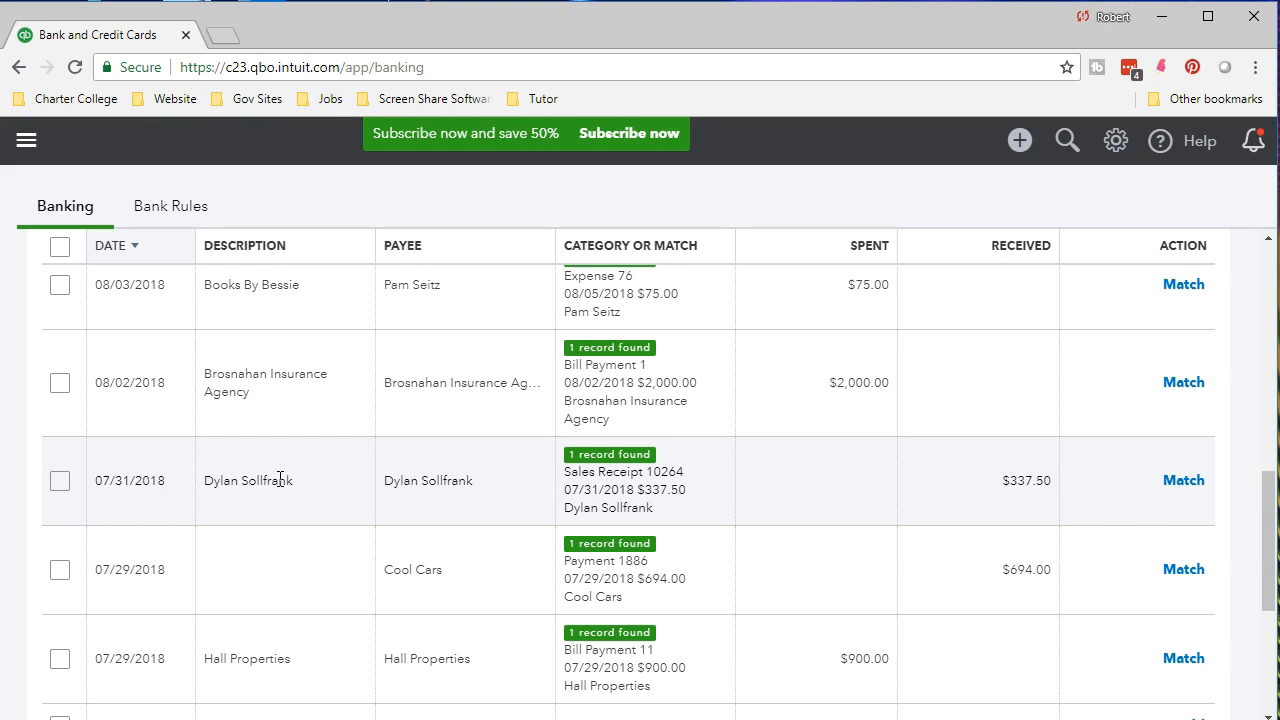